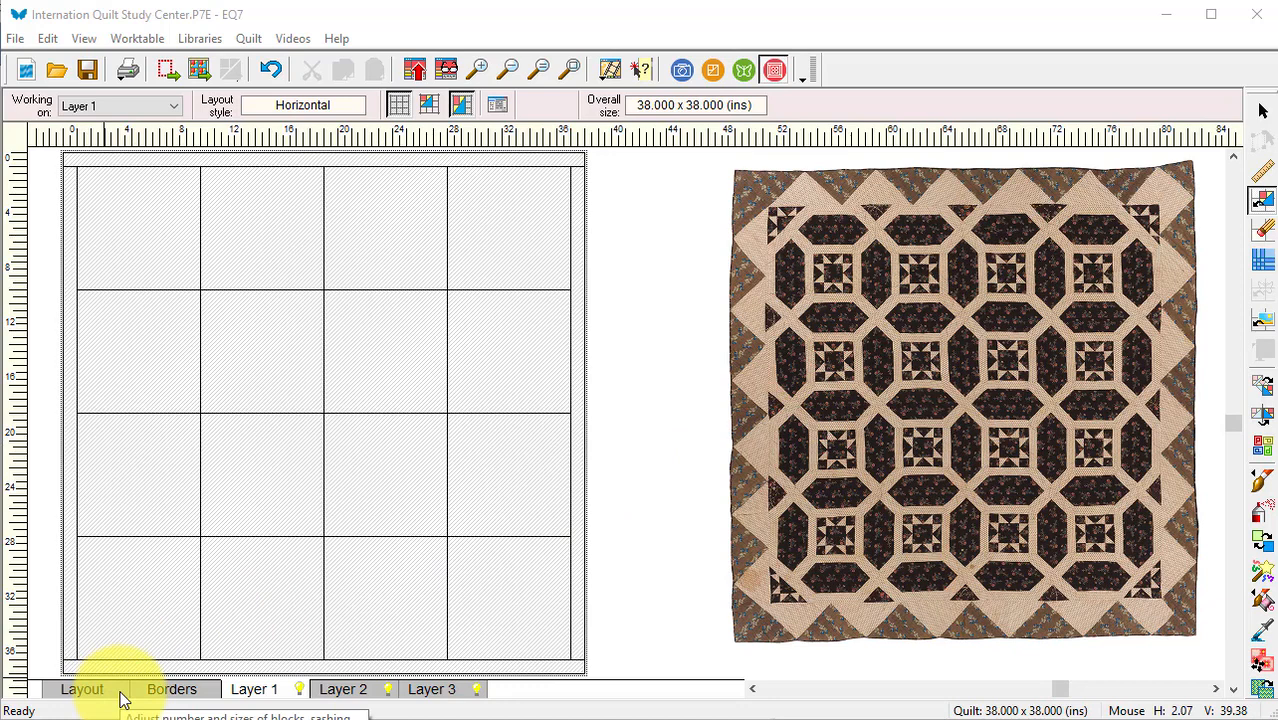
- Set a 4-by-4 horizontal layout of 8-inch finished blocks on the quilt worktable
click(774, 68)
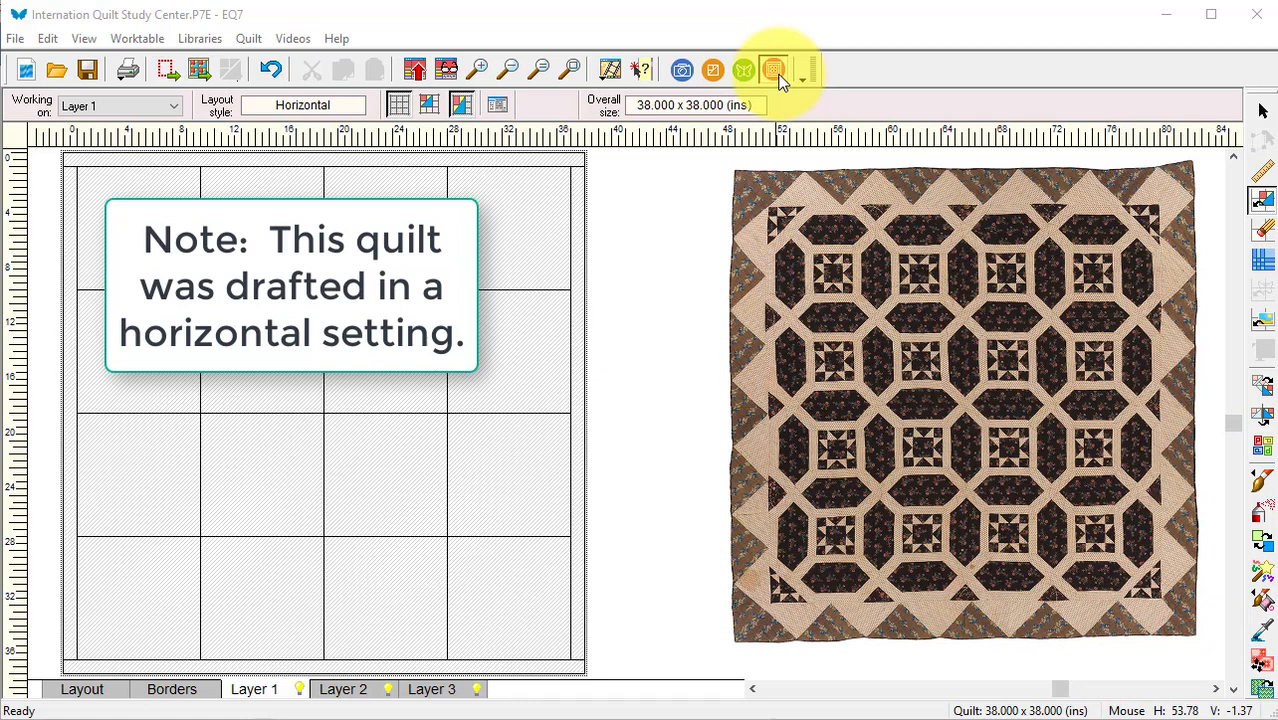
click(776, 70)
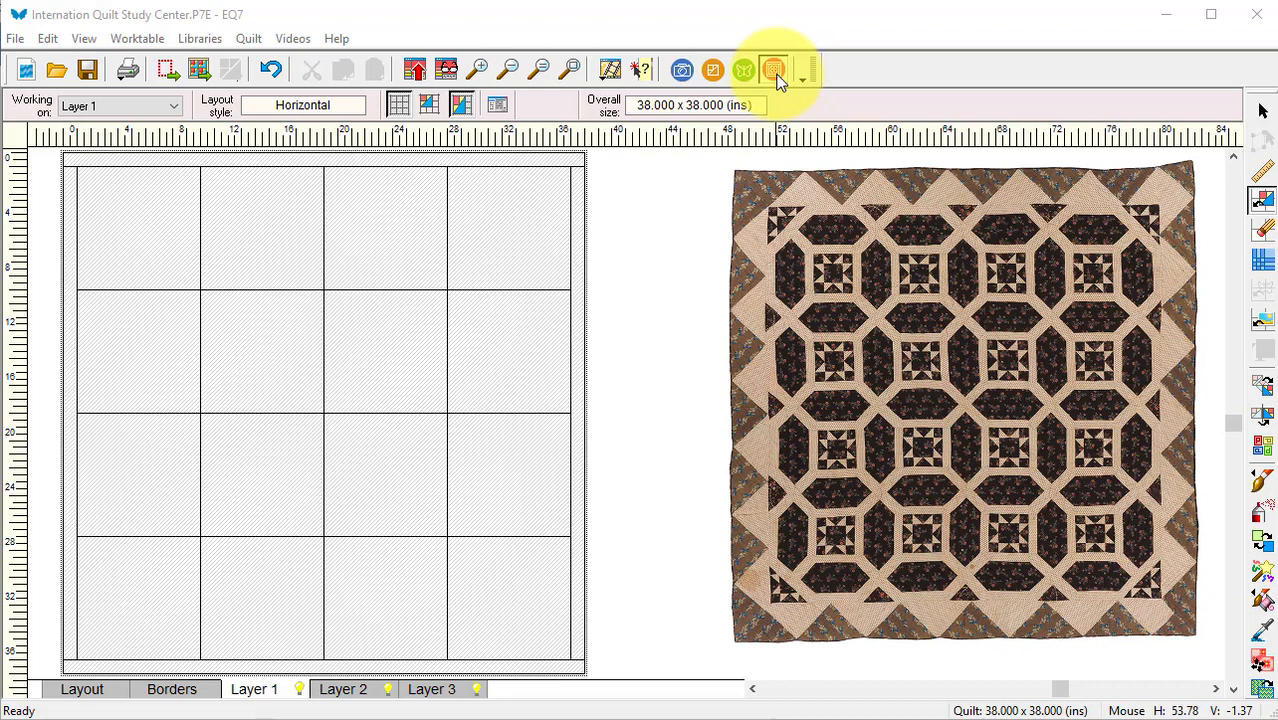
click(82, 688)
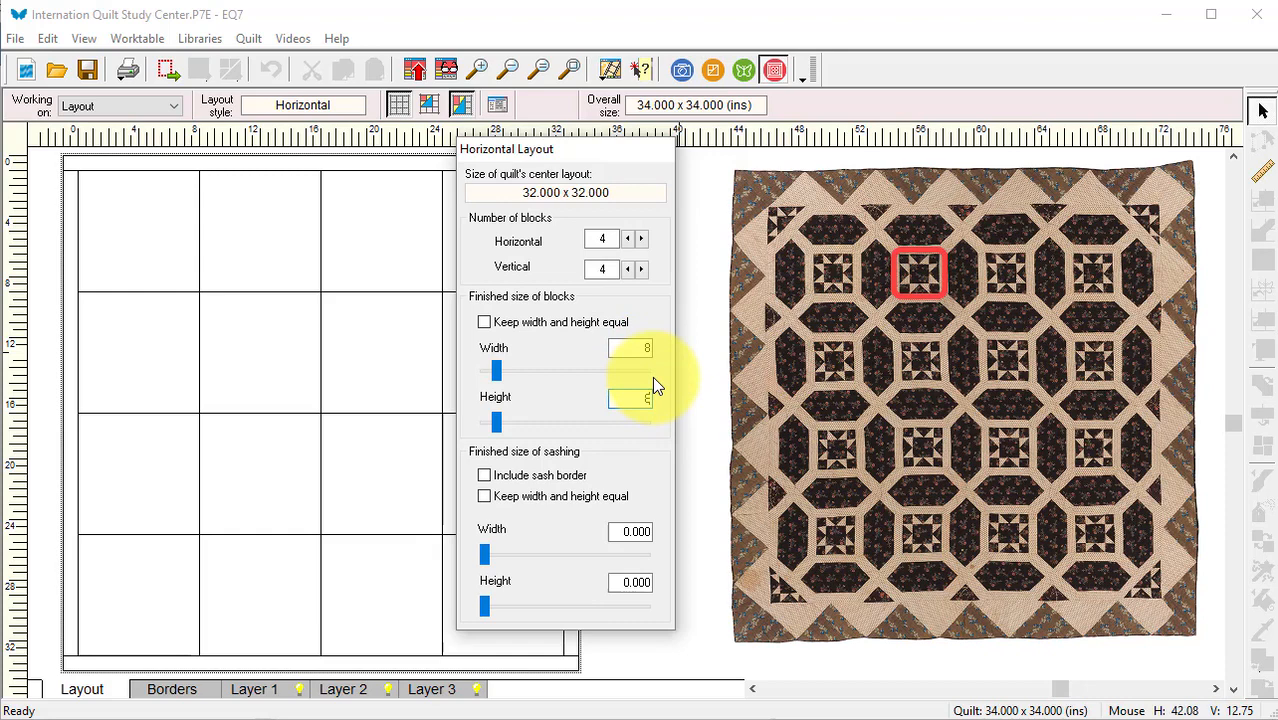
- Add 10-inch sashing with a sash border around the 8-inch blocks
click(484, 476)
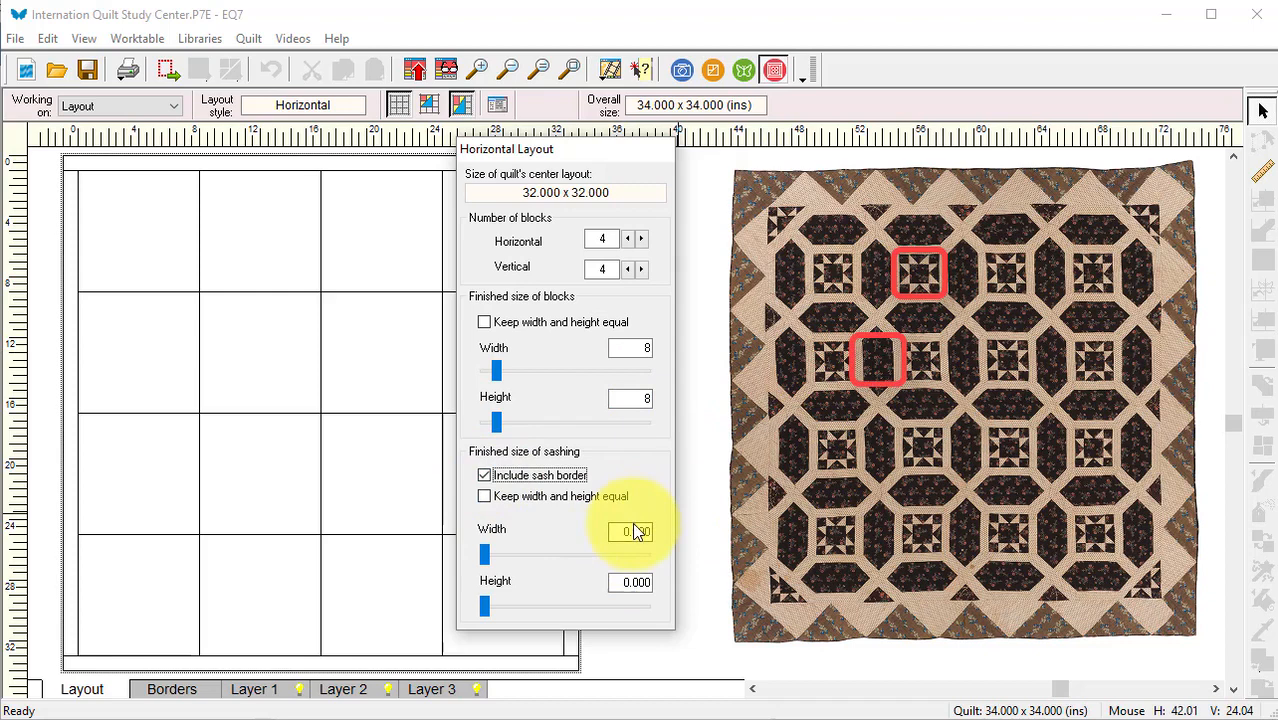
click(632, 532)
text(10)
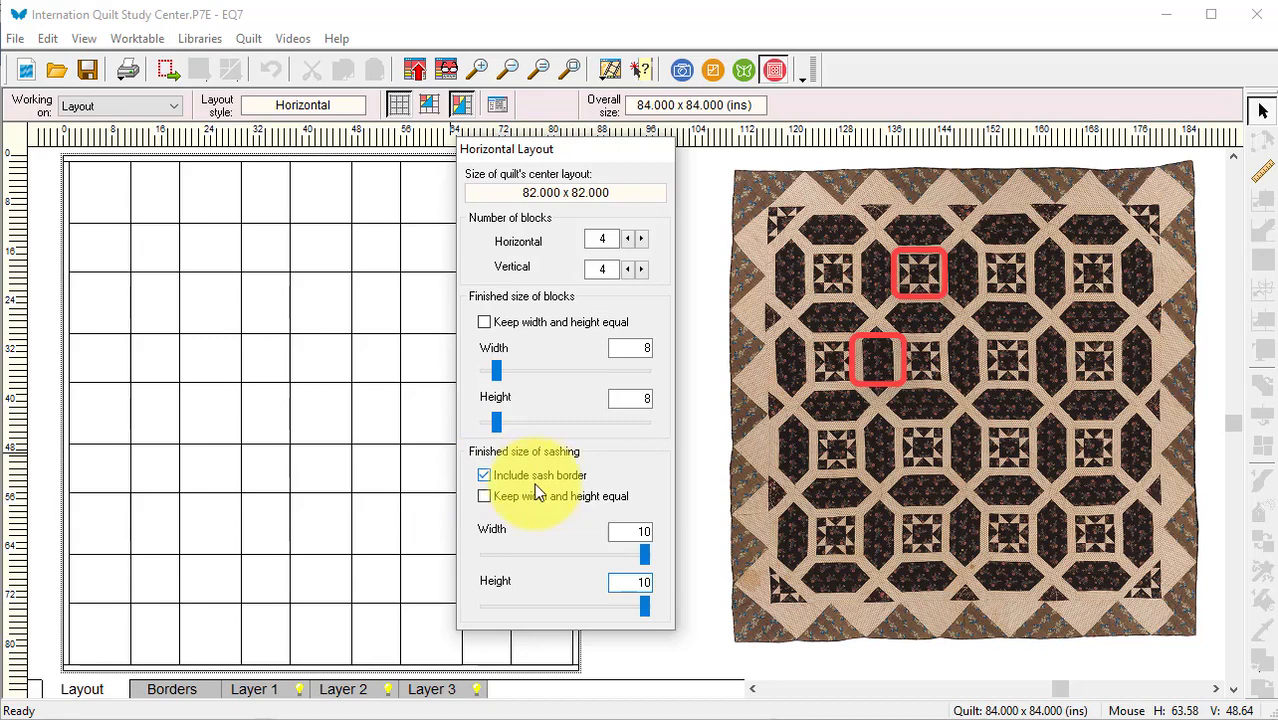
mouse_move(548, 556)
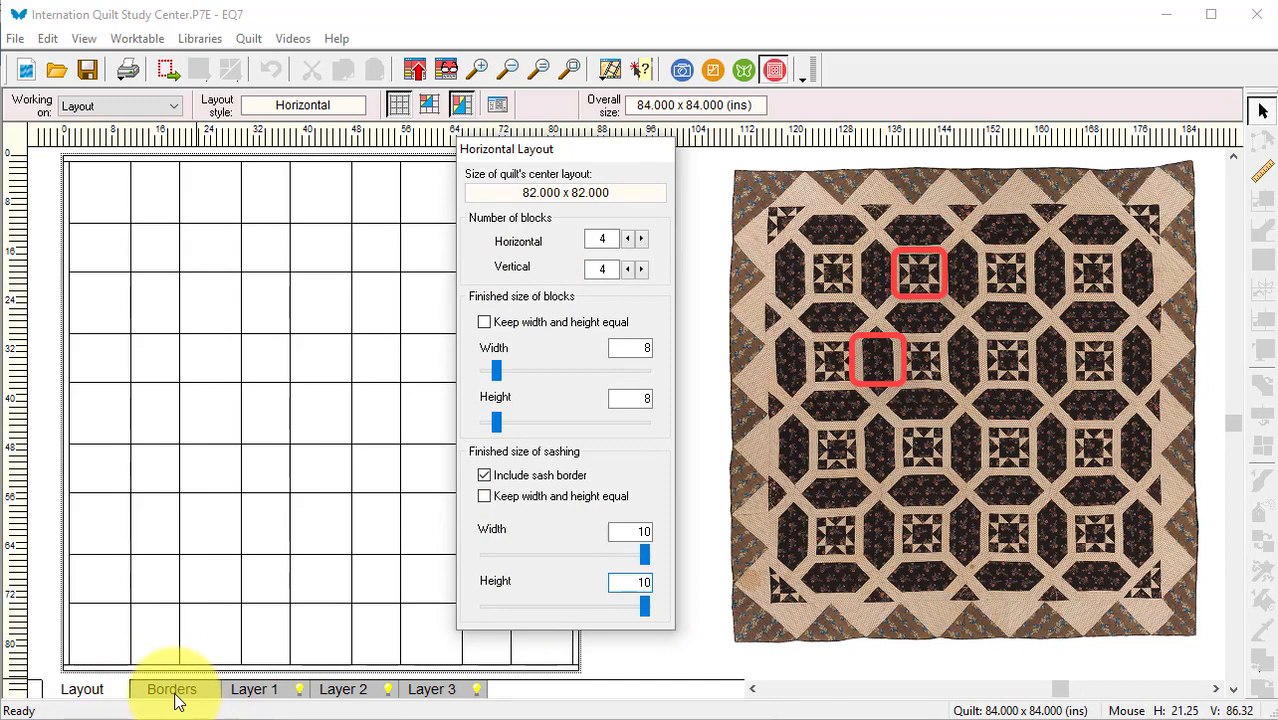
- Add a 6-inch Points Out border with six points per side in the Borders settings
click(170, 688)
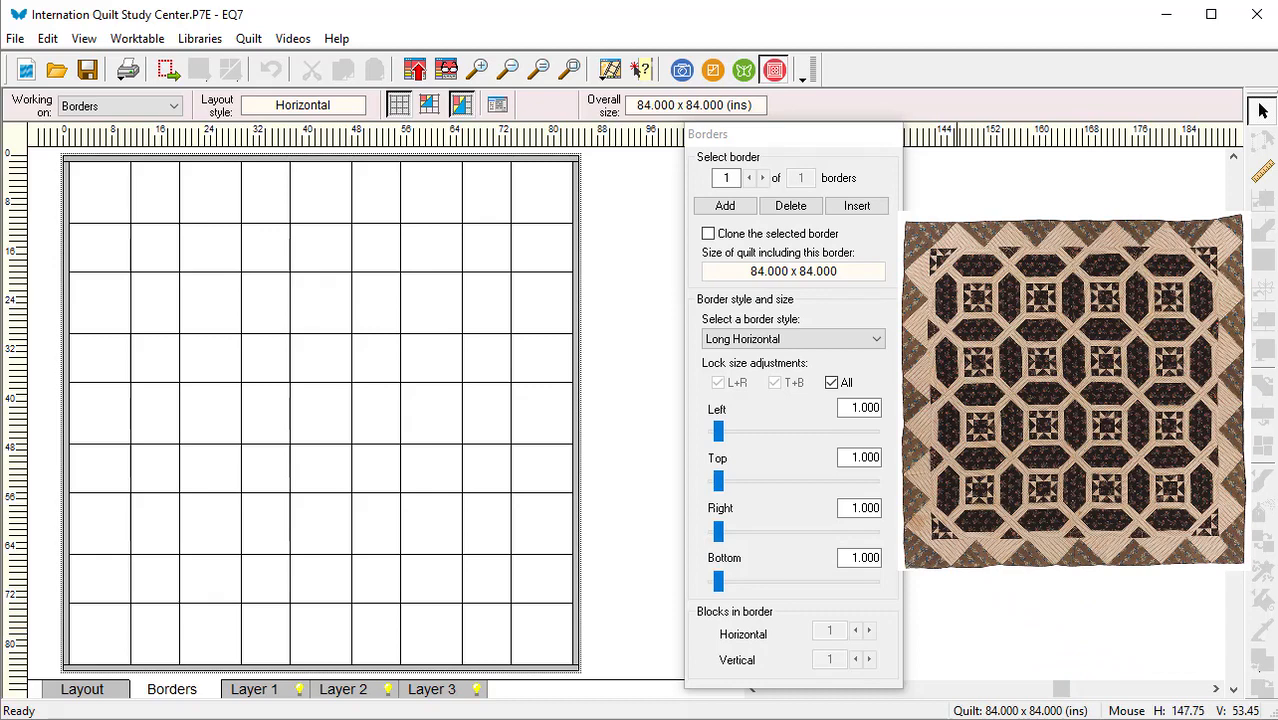
mouse_move(876, 338)
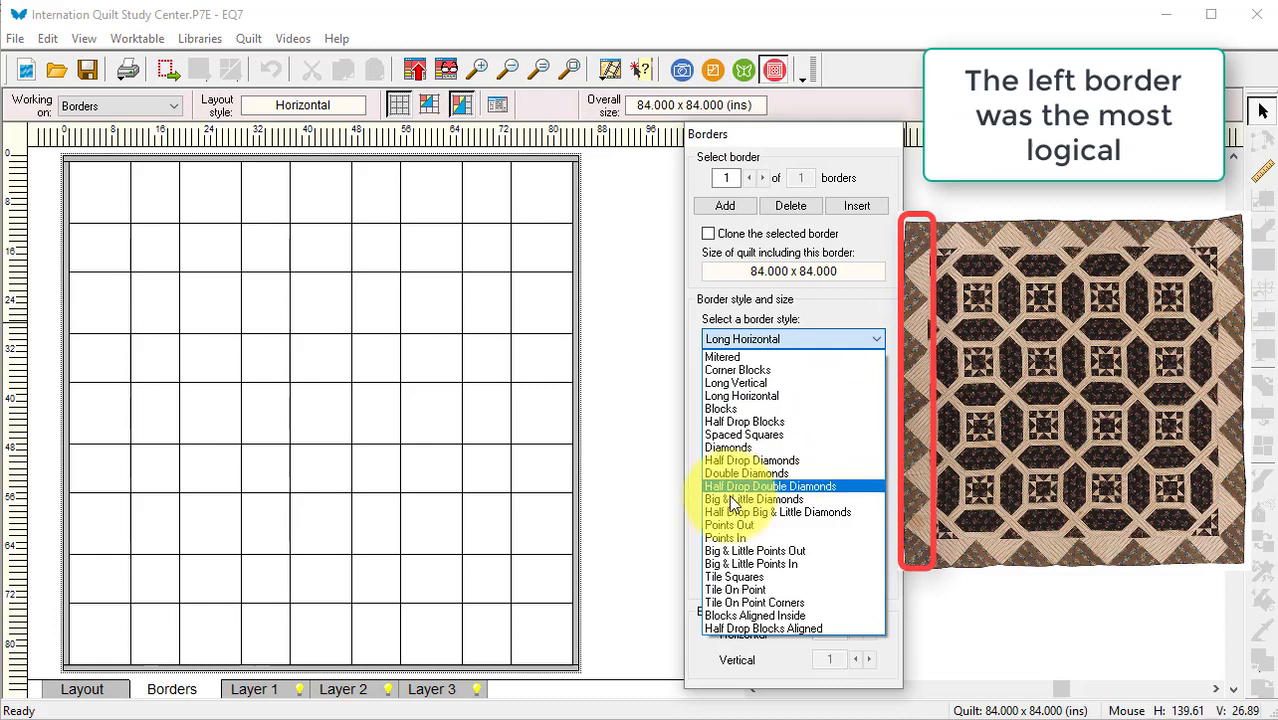
click(728, 524)
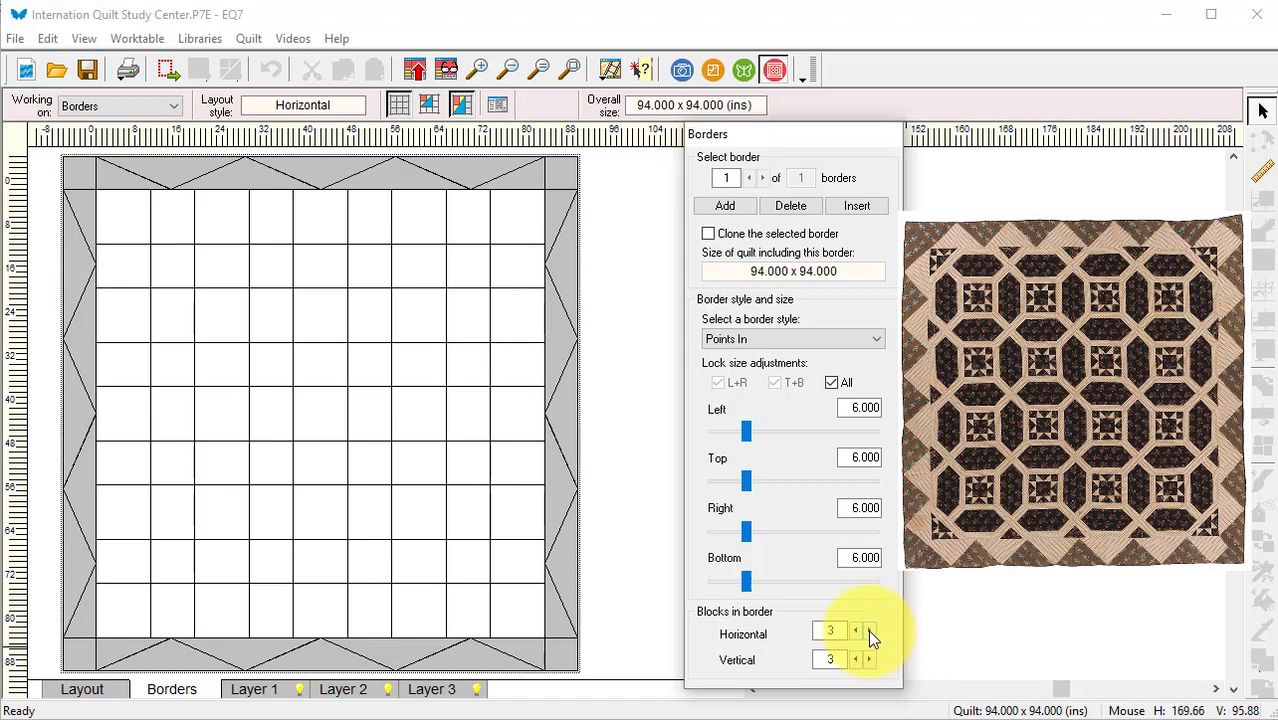
click(868, 628)
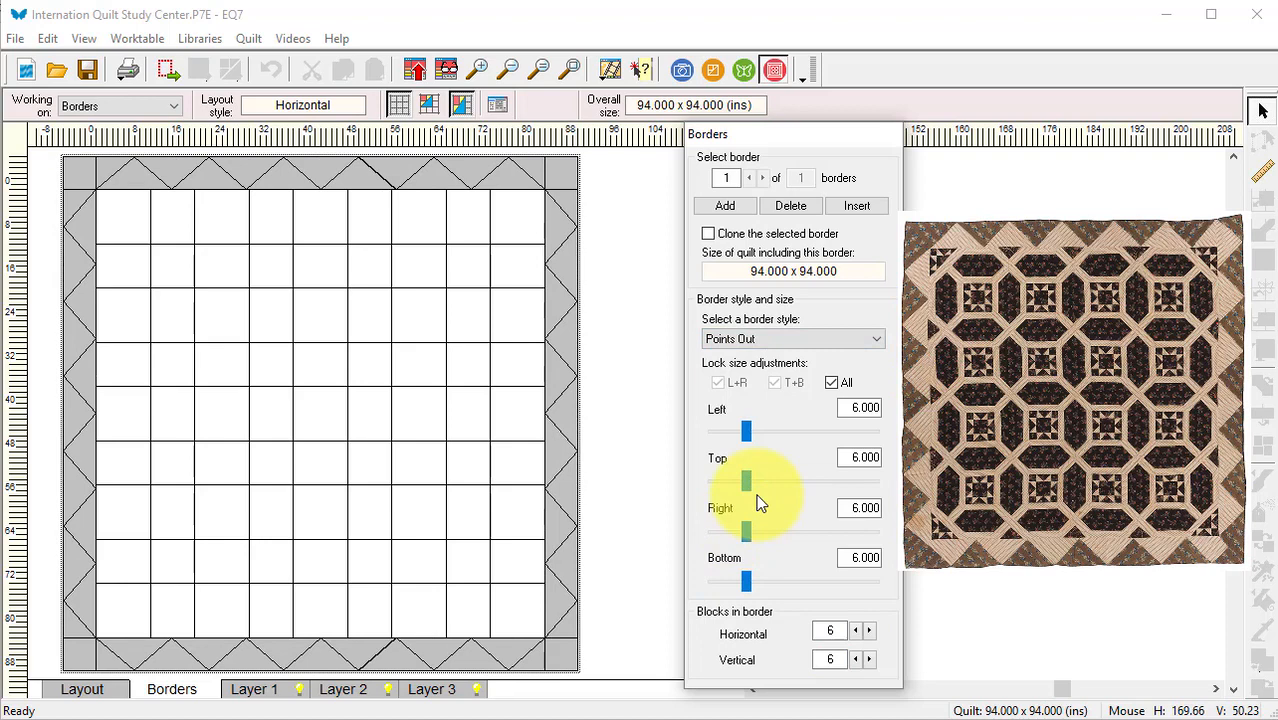
mouse_move(252, 688)
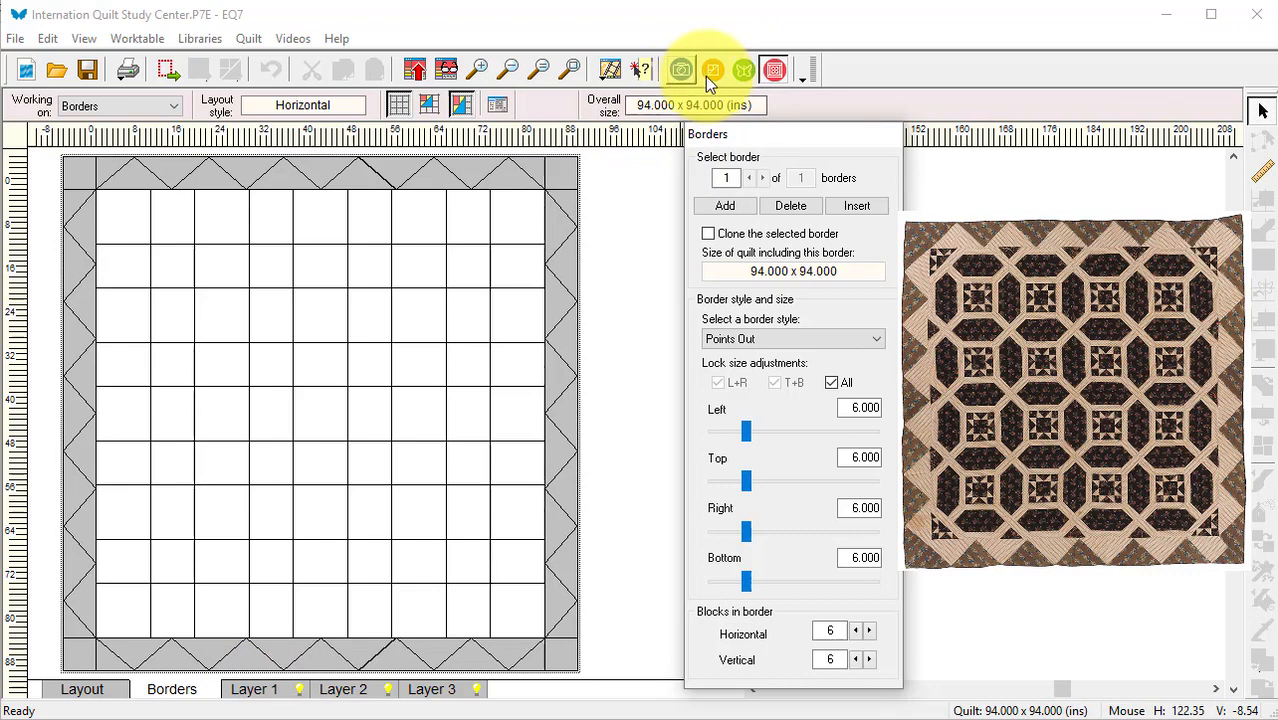
- Begin drafting an 8-inch EasyDraw block for the sawtooth star
click(712, 68)
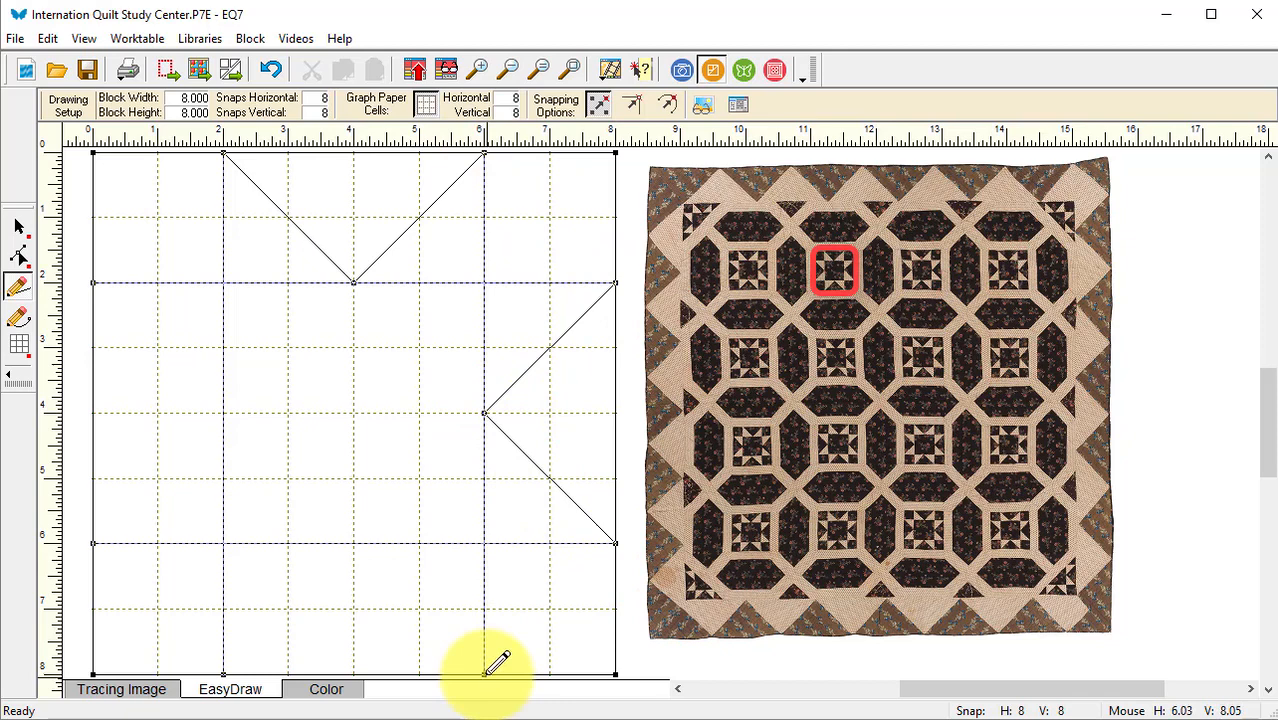
- Draw the last star point lines and colour the patches in dark and light brown prints
click(324, 688)
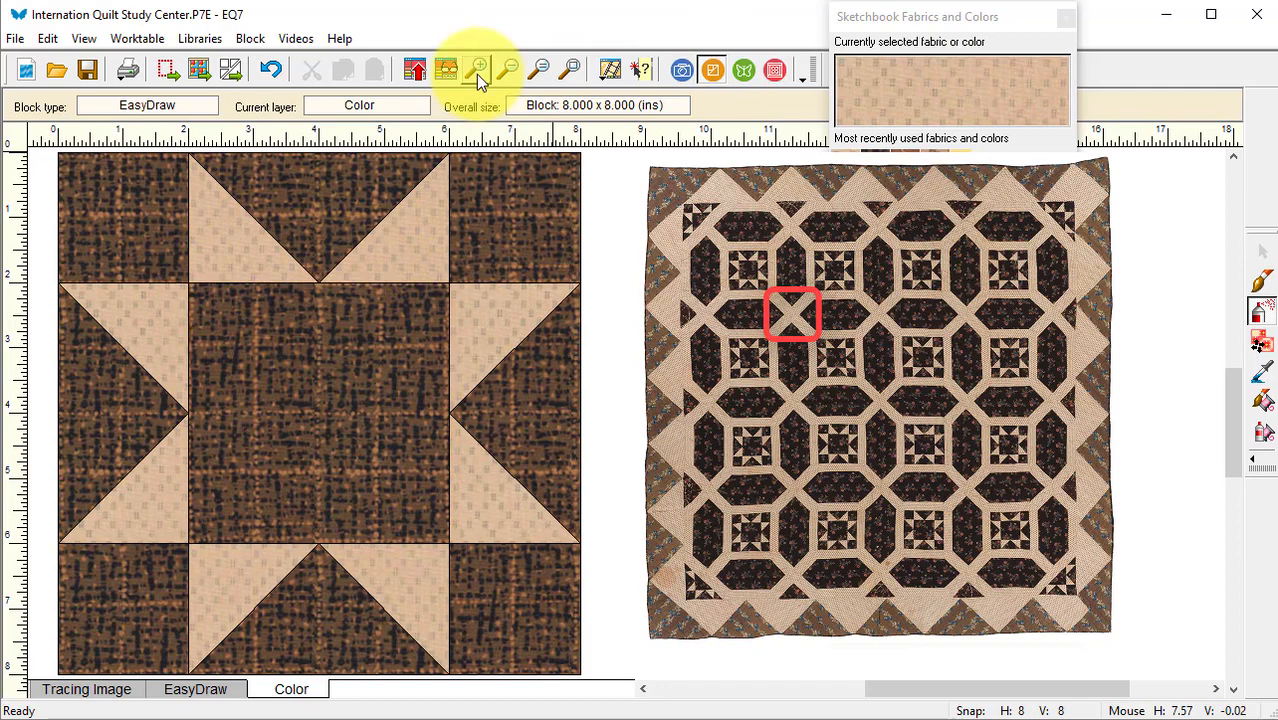
click(250, 38)
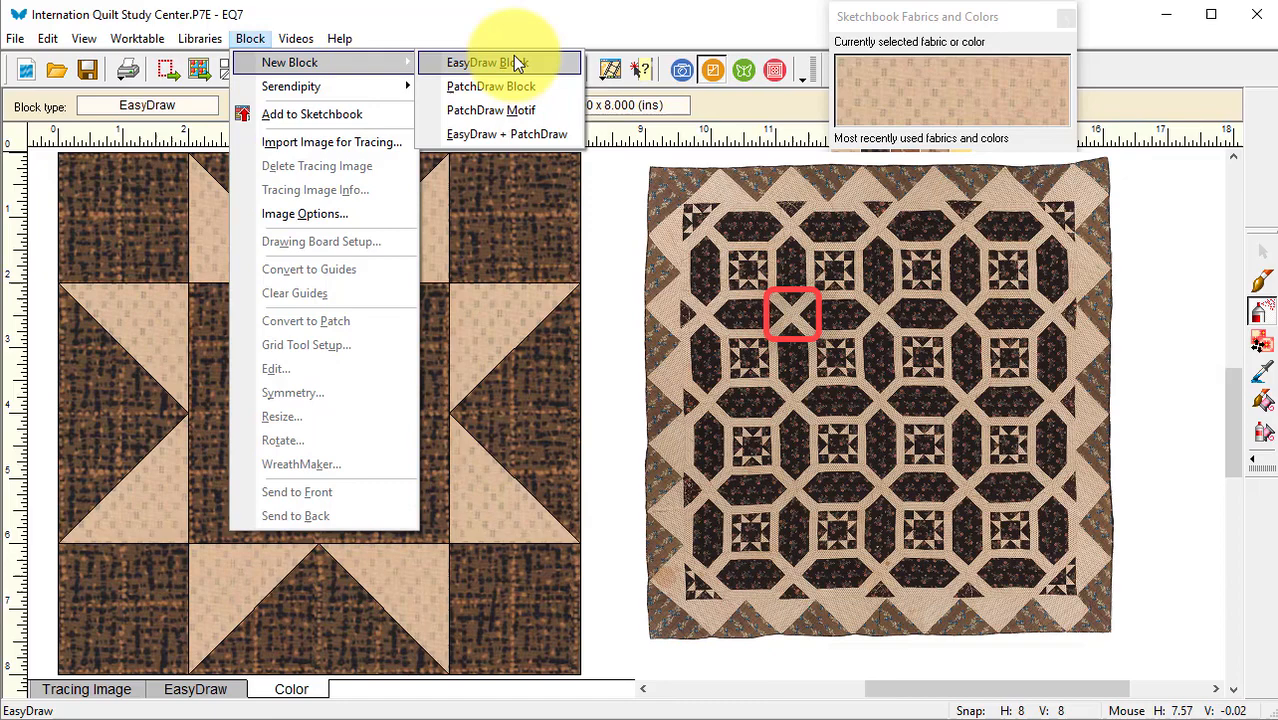
- Create a new blank EasyDraw block with 12-by-12 size and snaps
click(480, 62)
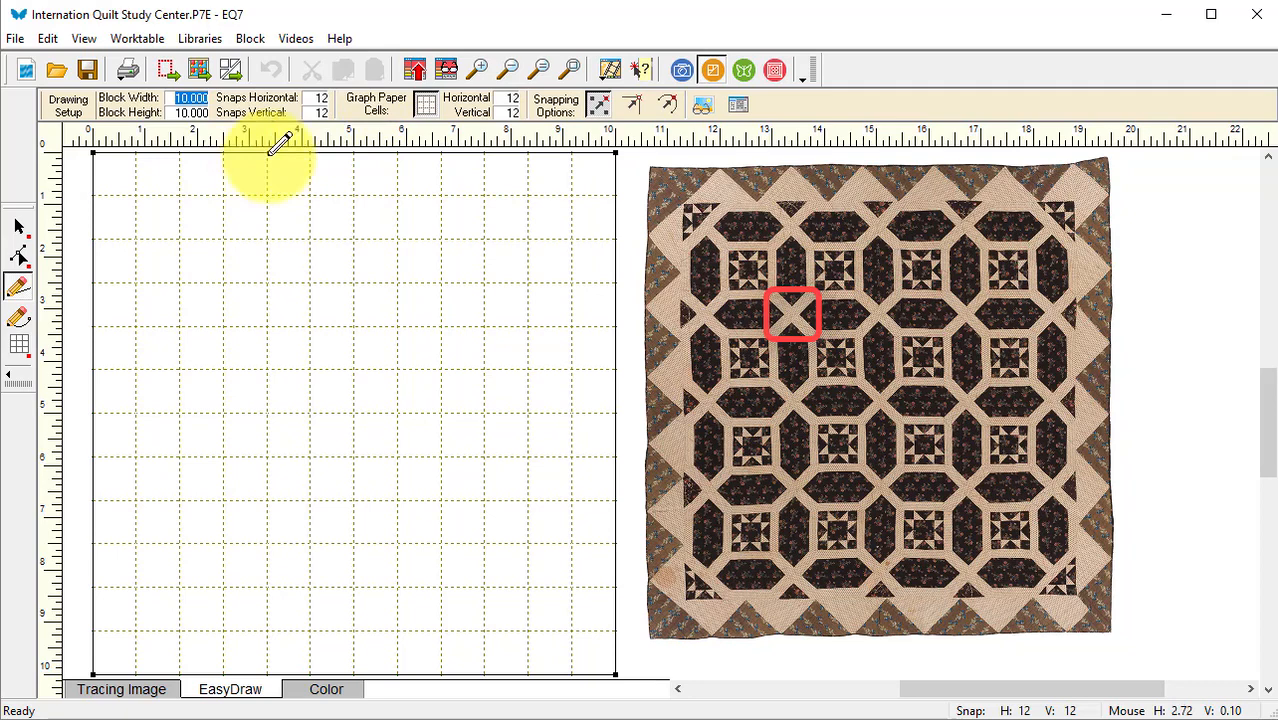
mouse_move(196, 160)
text(12.000)
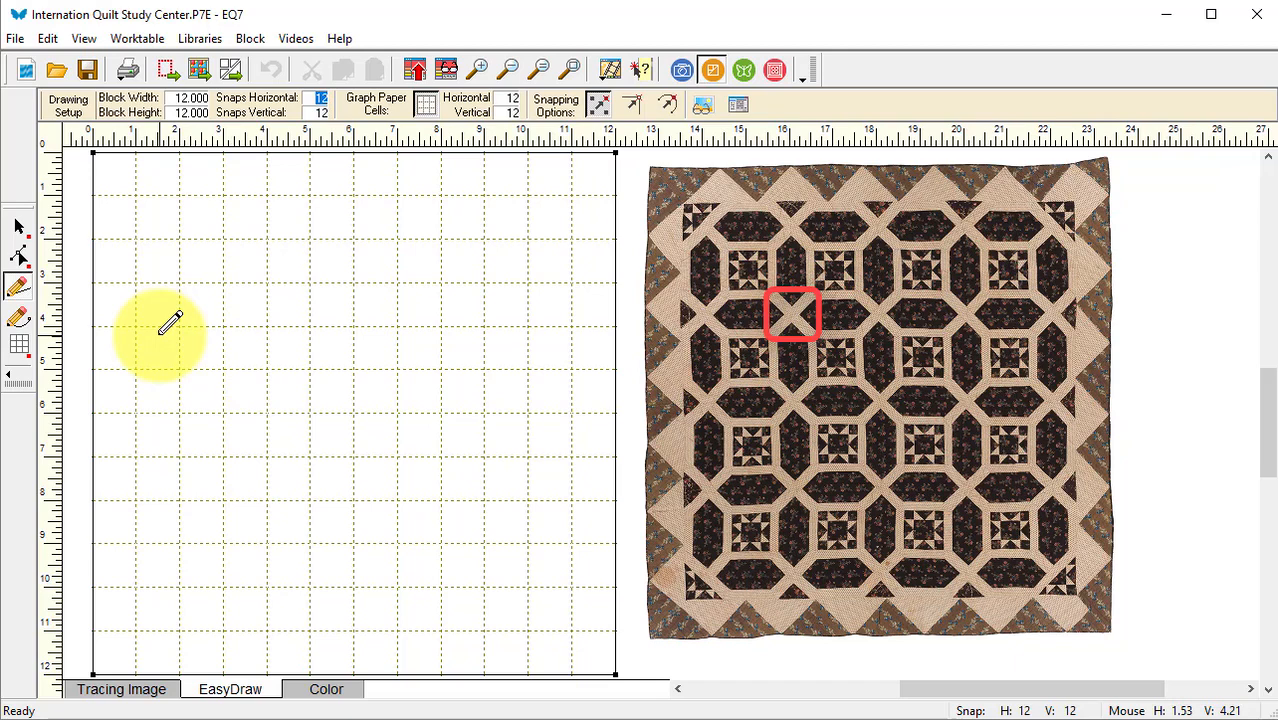
mouse_move(616, 576)
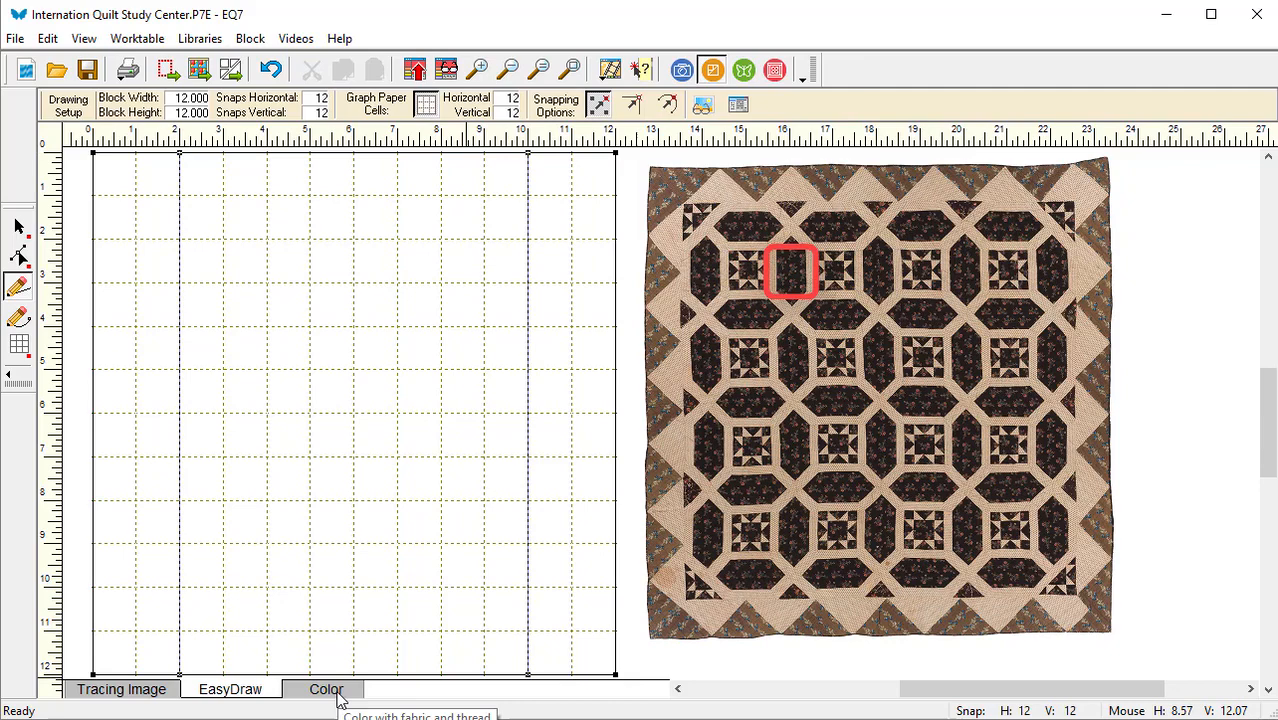
- Colour the strip block dark brown in the centre with light tan side strips
click(326, 688)
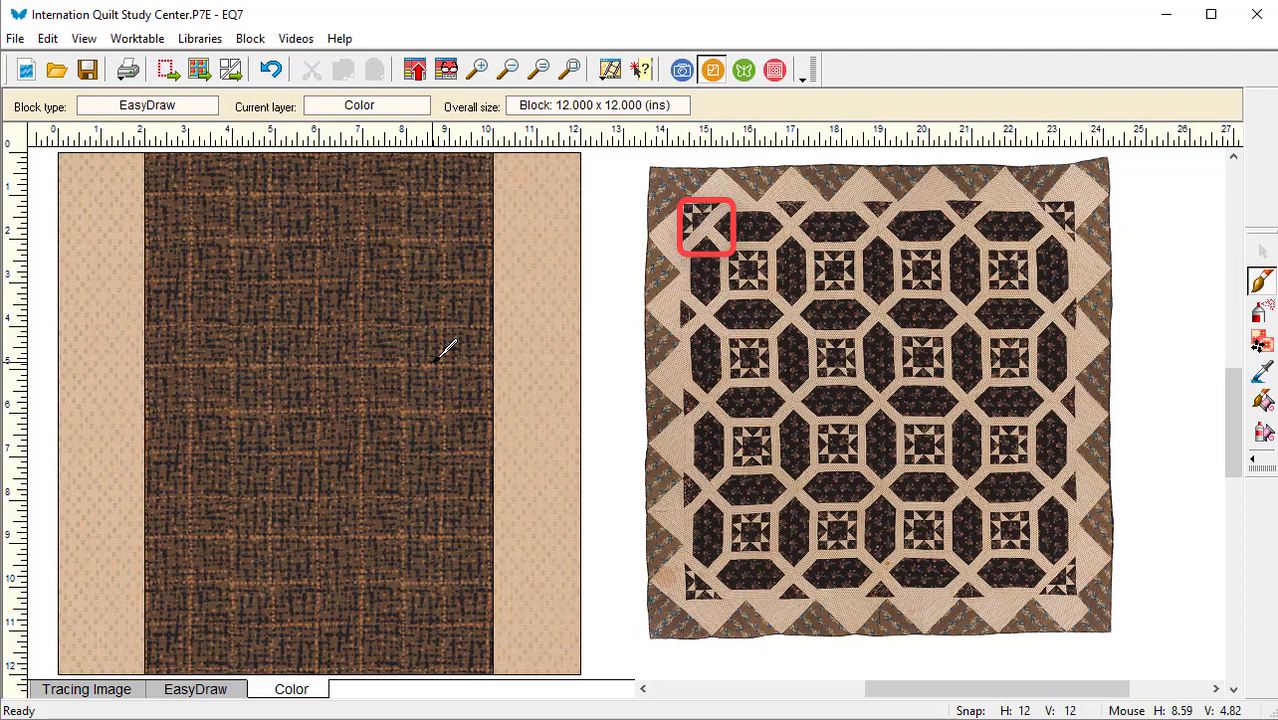
- Edit the X block from the sketchbook on the worktable at 10 by 10 inches
click(444, 68)
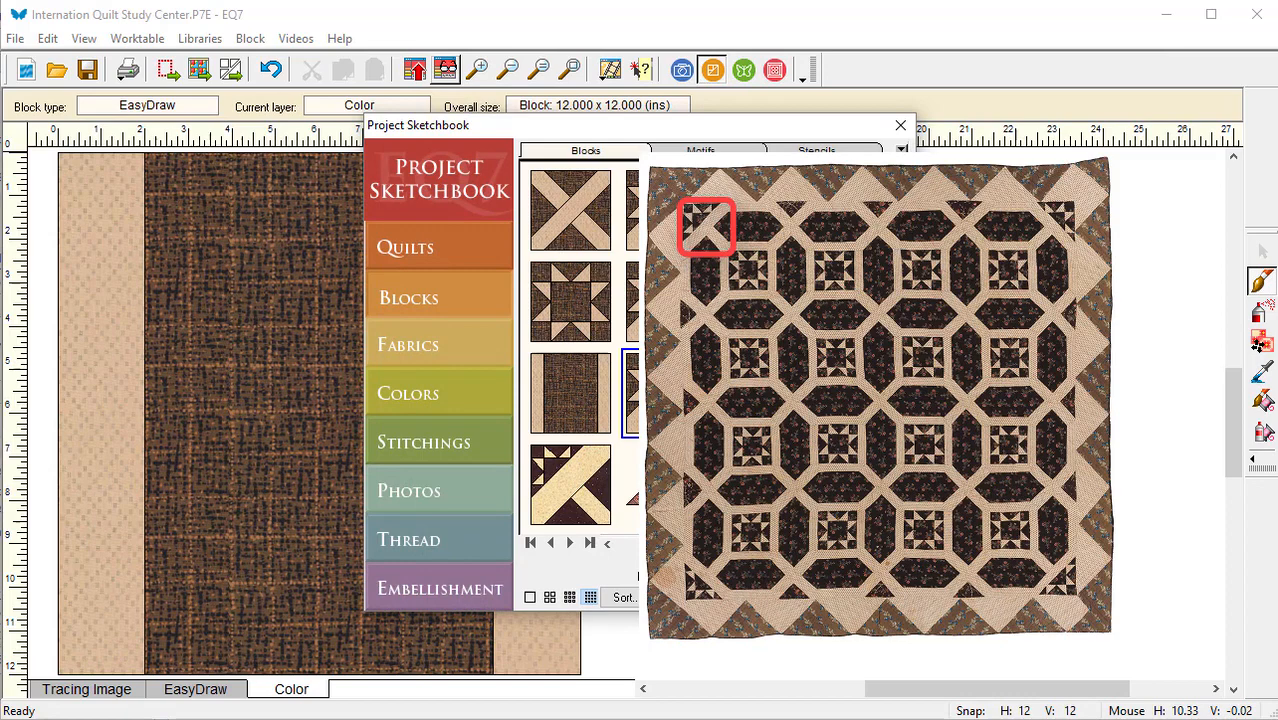
click(900, 124)
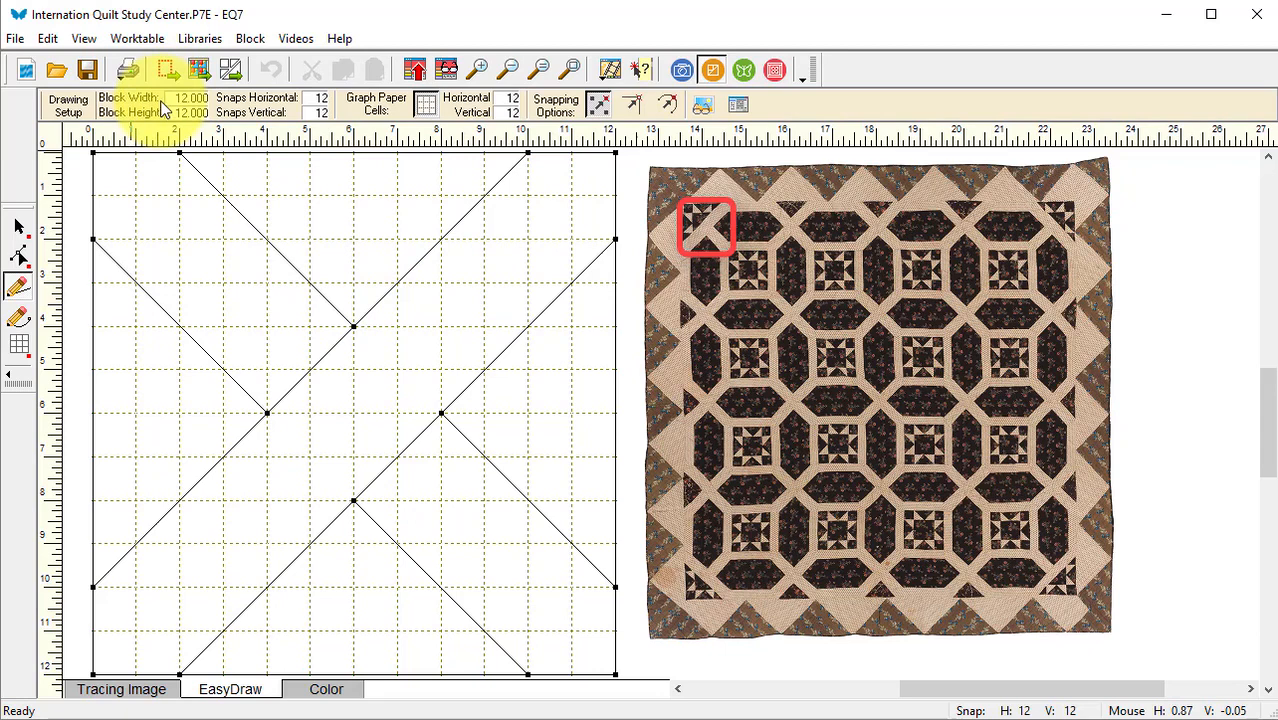
mouse_move(168, 118)
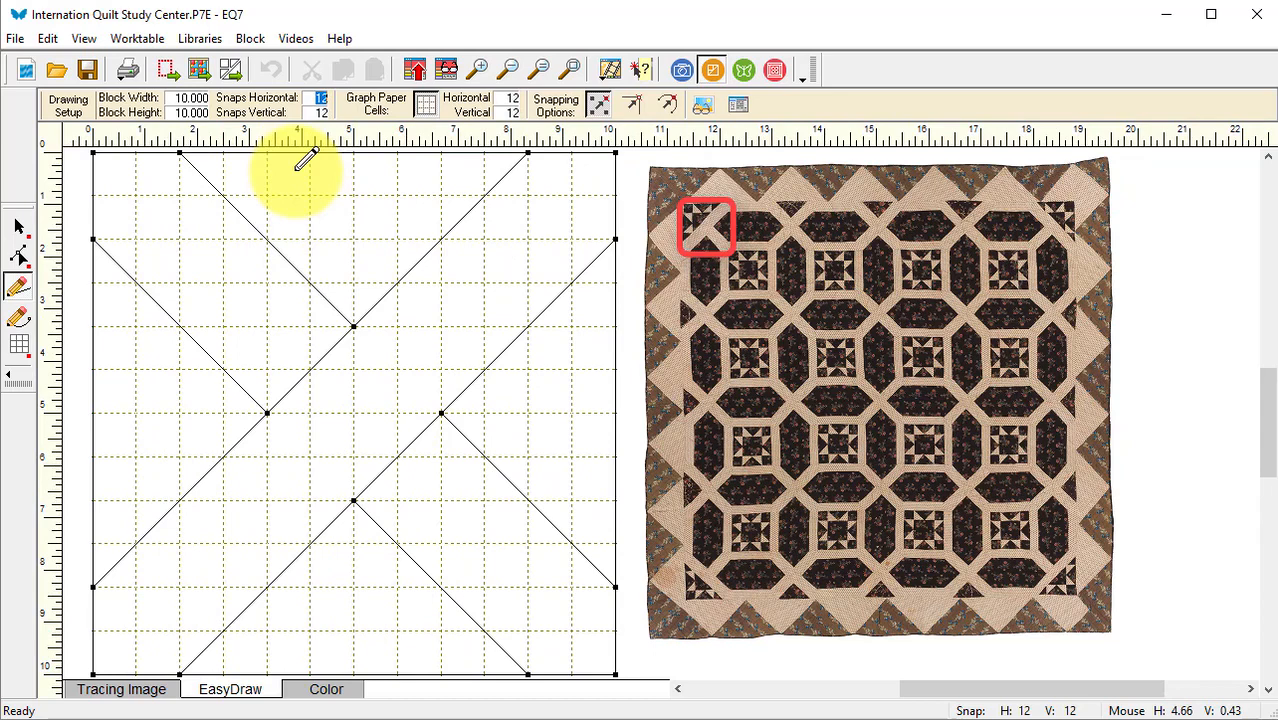
mouse_move(184, 250)
text(10)
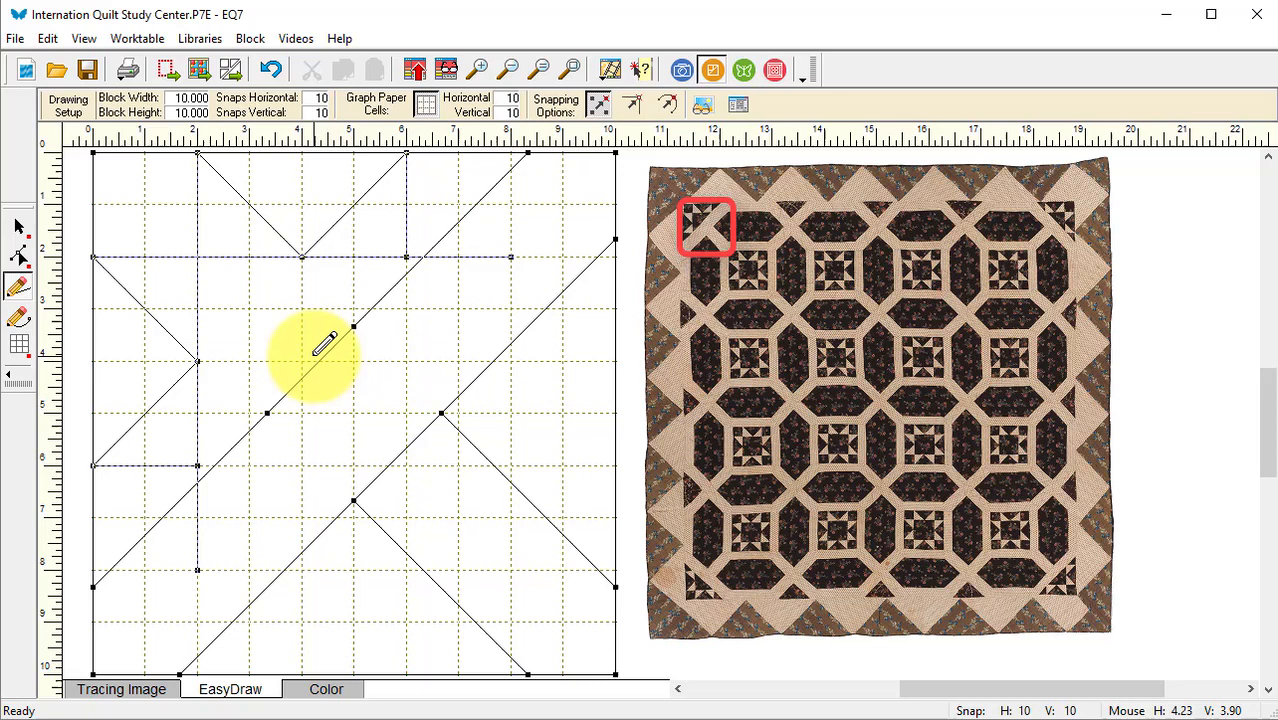
mouse_move(110, 460)
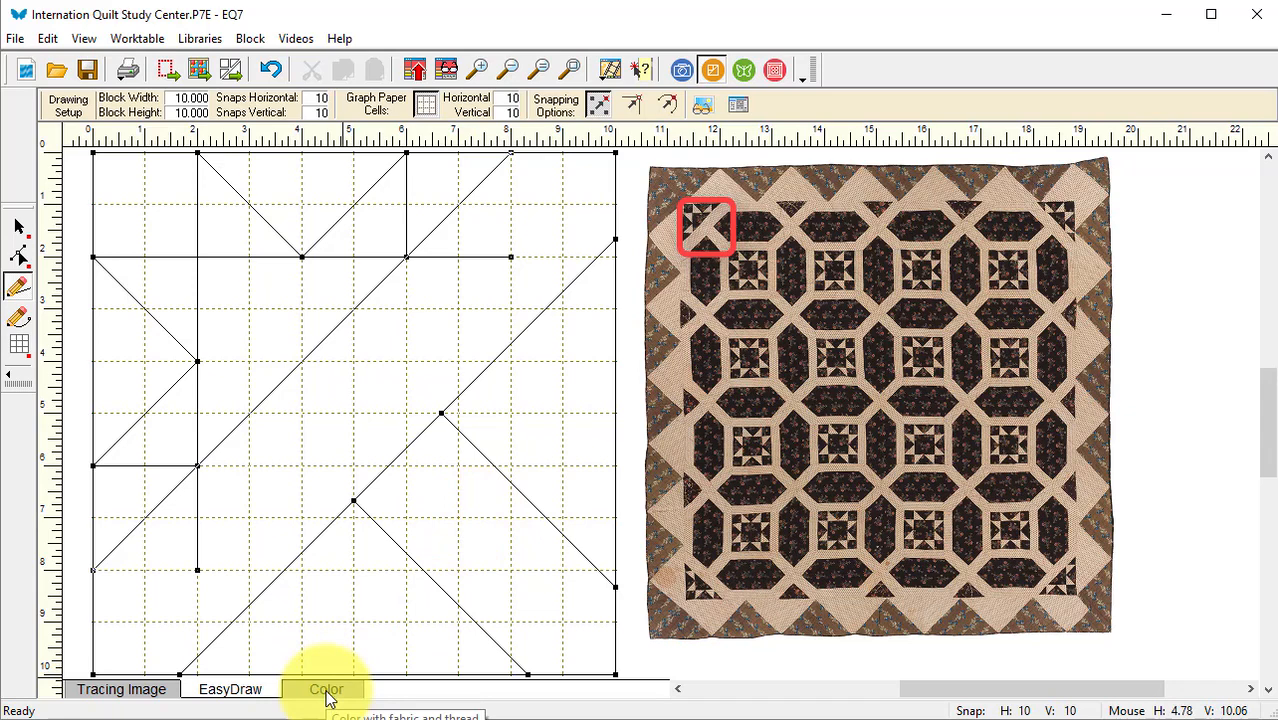
- Paint the corner block's diagonal bar and star points tan on a dark brown background
click(326, 688)
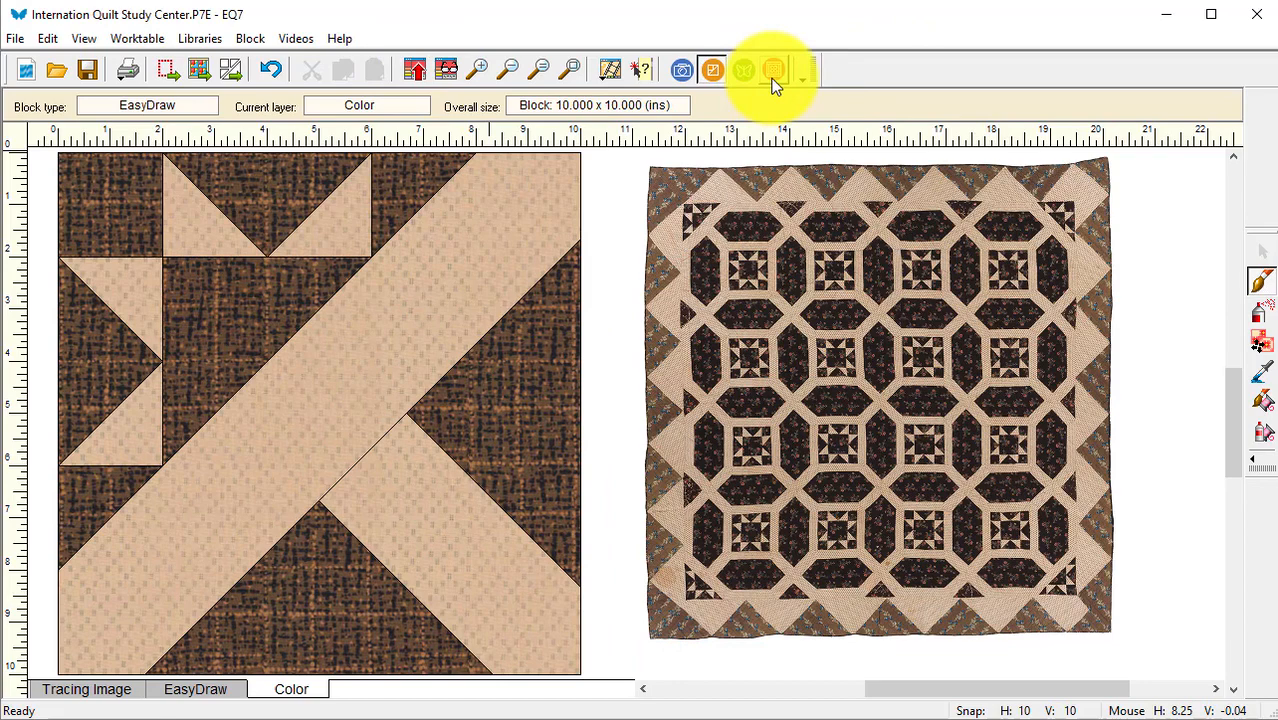
- Fill the quilt's empty squares with the X block and star/X corner block
click(774, 68)
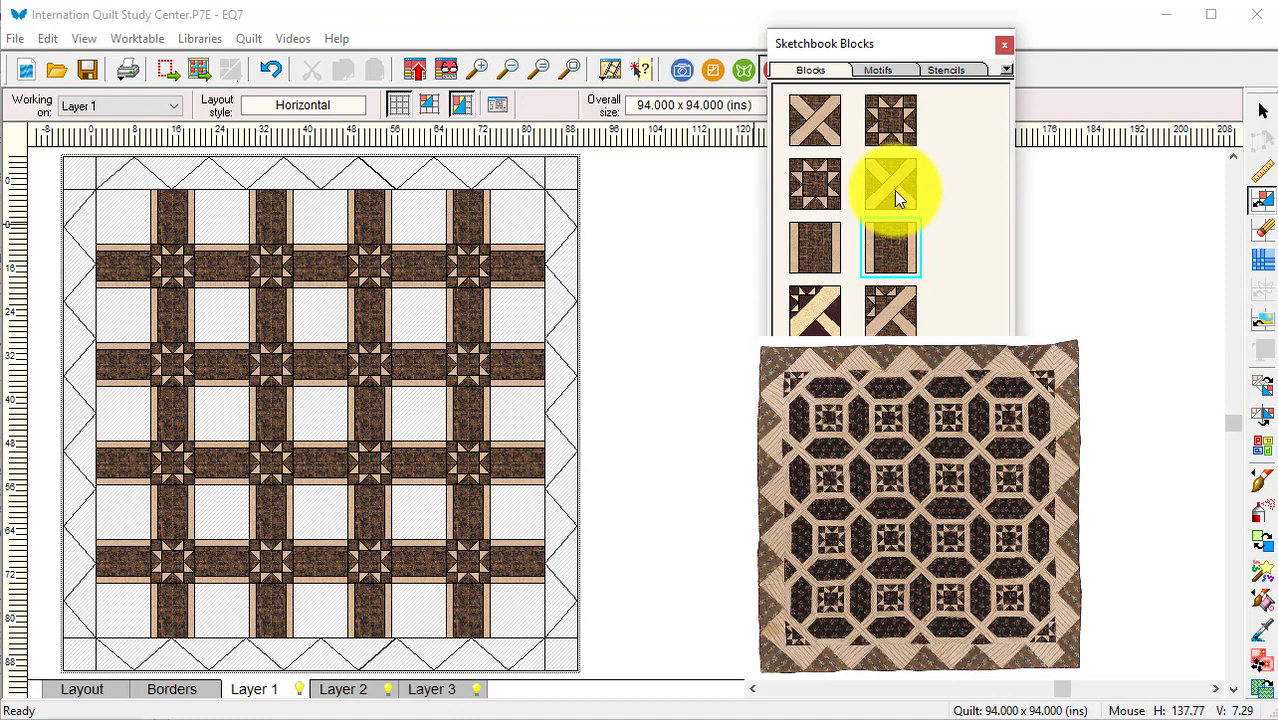
click(890, 184)
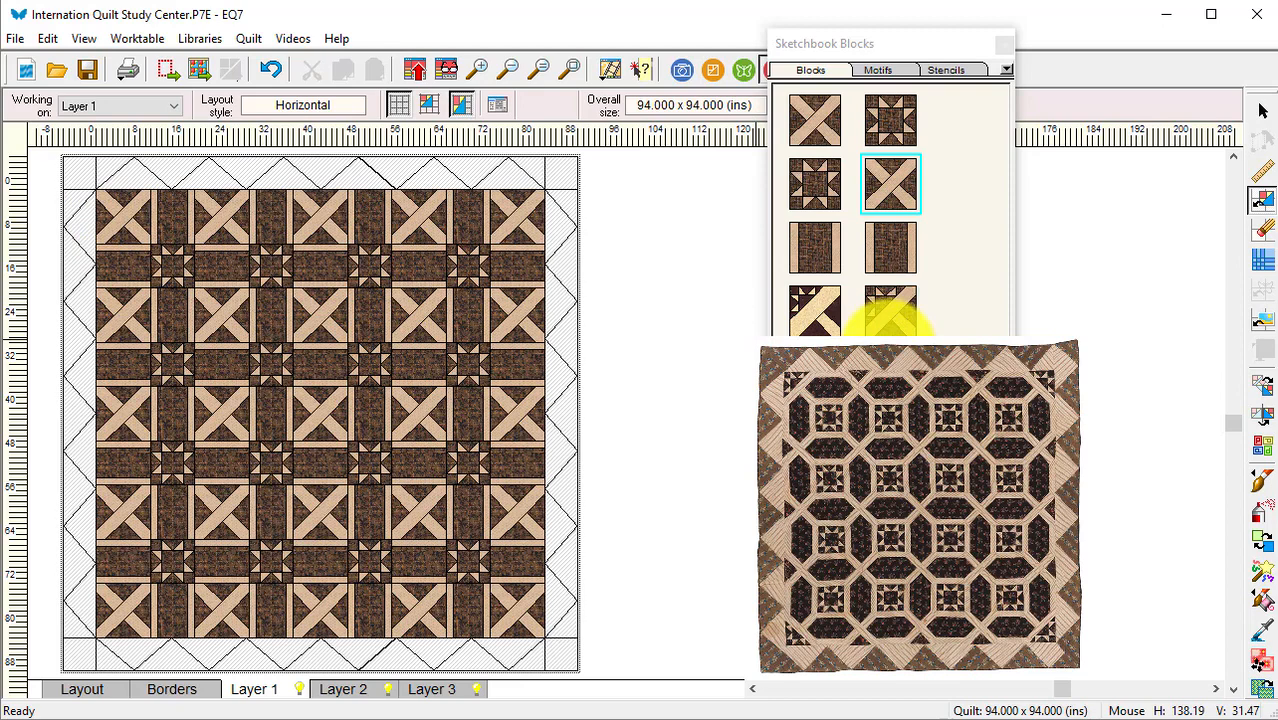
click(890, 310)
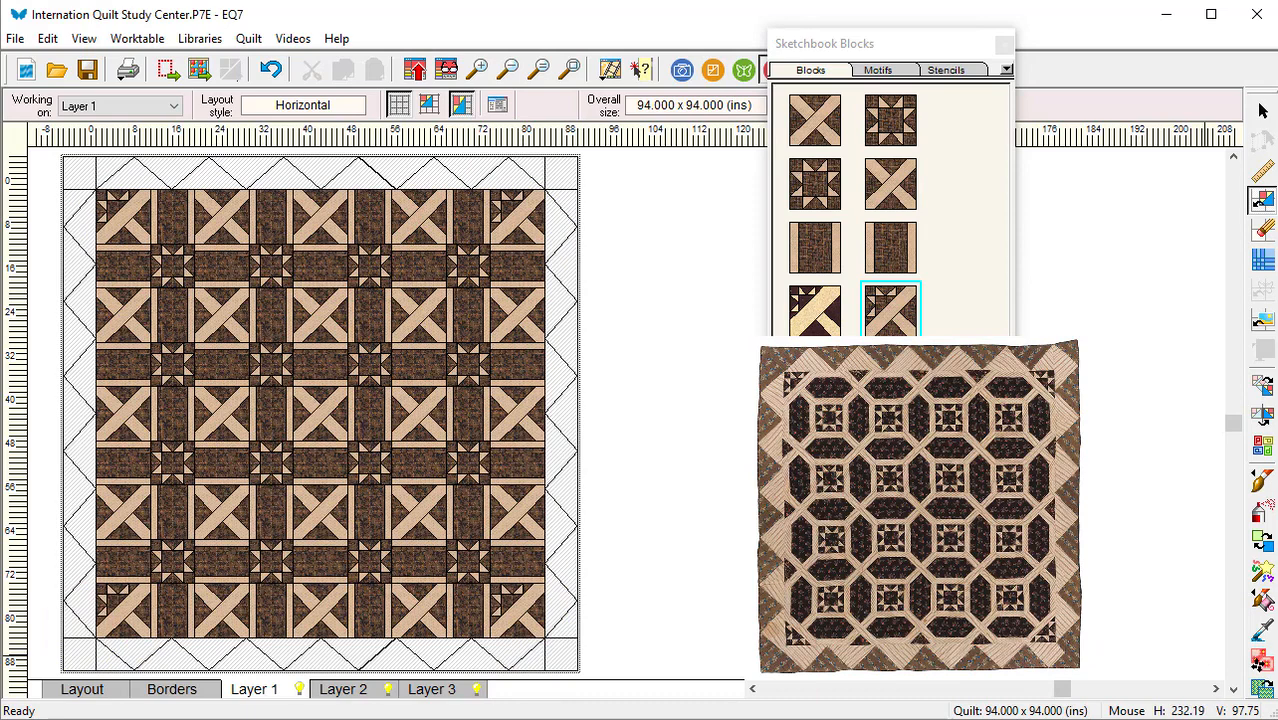